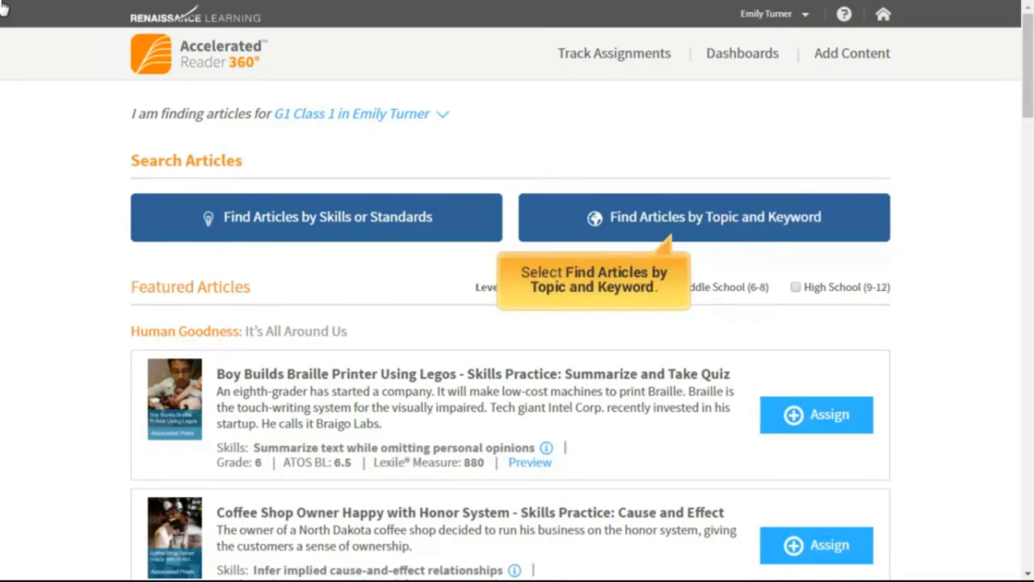
Step: Start a Reading lesson plan that finds articles by topic and keyword
{"action": "left_click", "coordinate": [704, 216]}
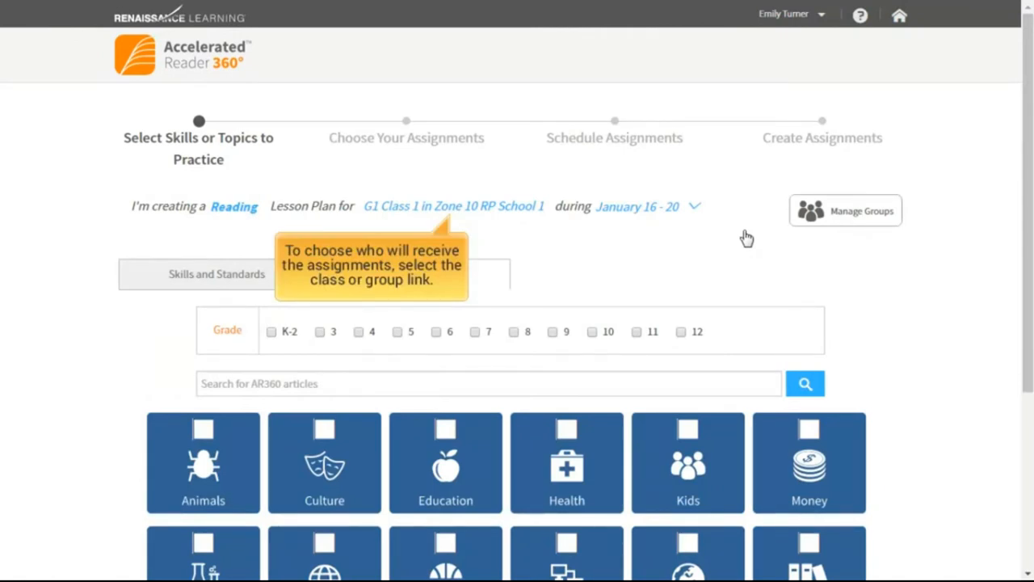
Step: Switch the plan's recipient class from G1 Class 1 to G5 Class 1 and apply
{"action": "left_click", "coordinate": [453, 206]}
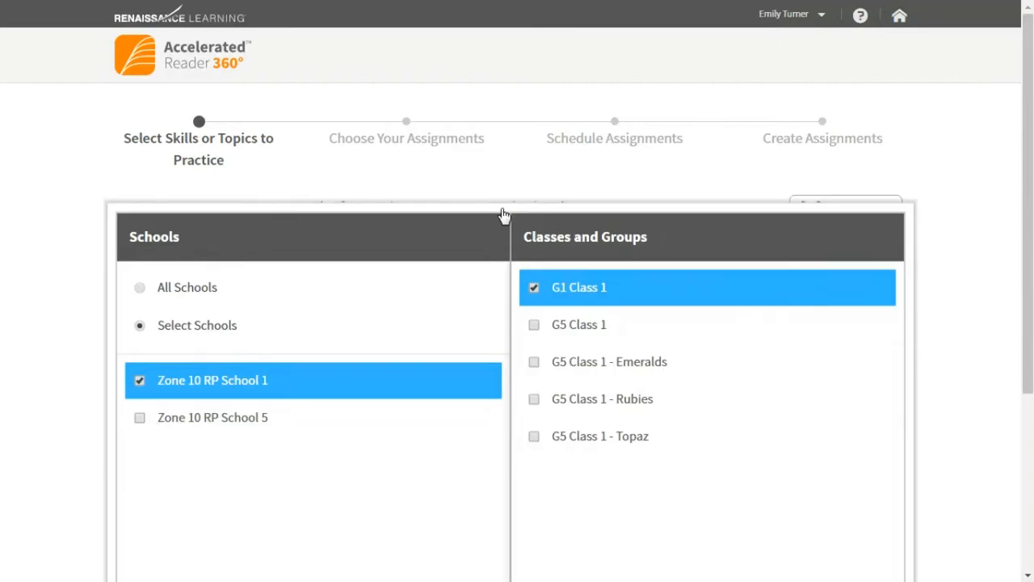
{"action": "mouse_move", "coordinate": [504, 214]}
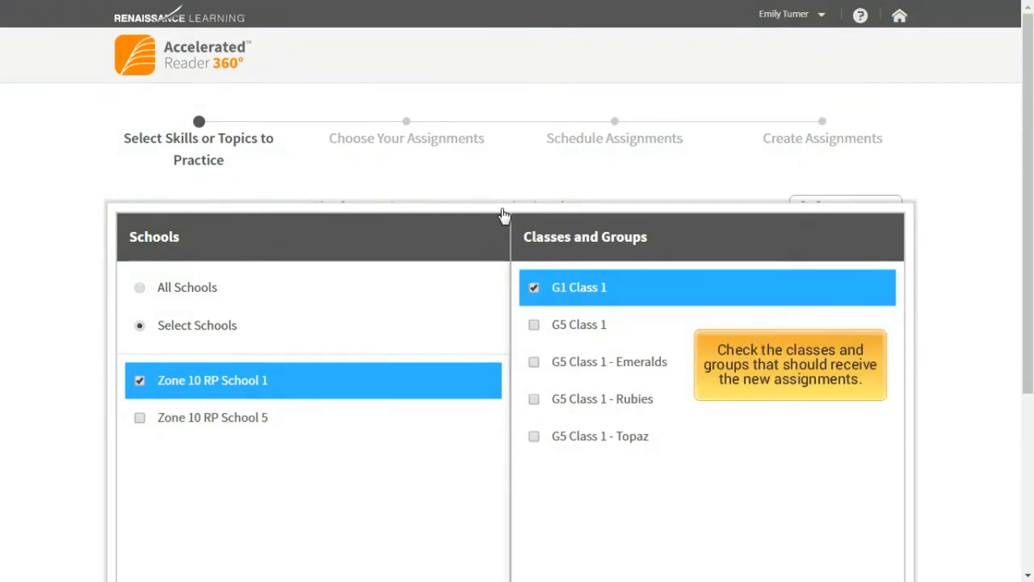
{"action": "left_click", "coordinate": [534, 287]}
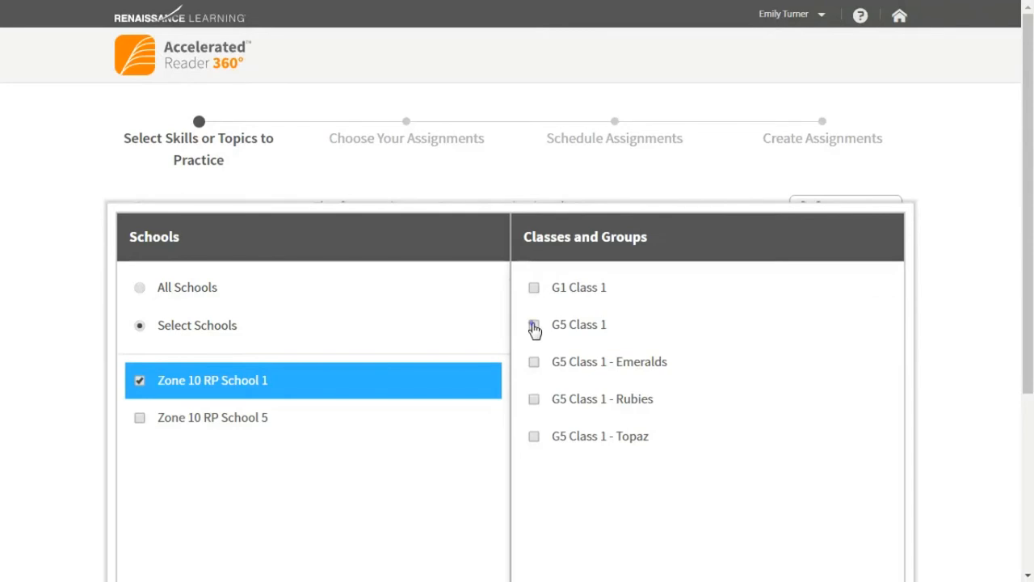
{"action": "left_click", "coordinate": [534, 324]}
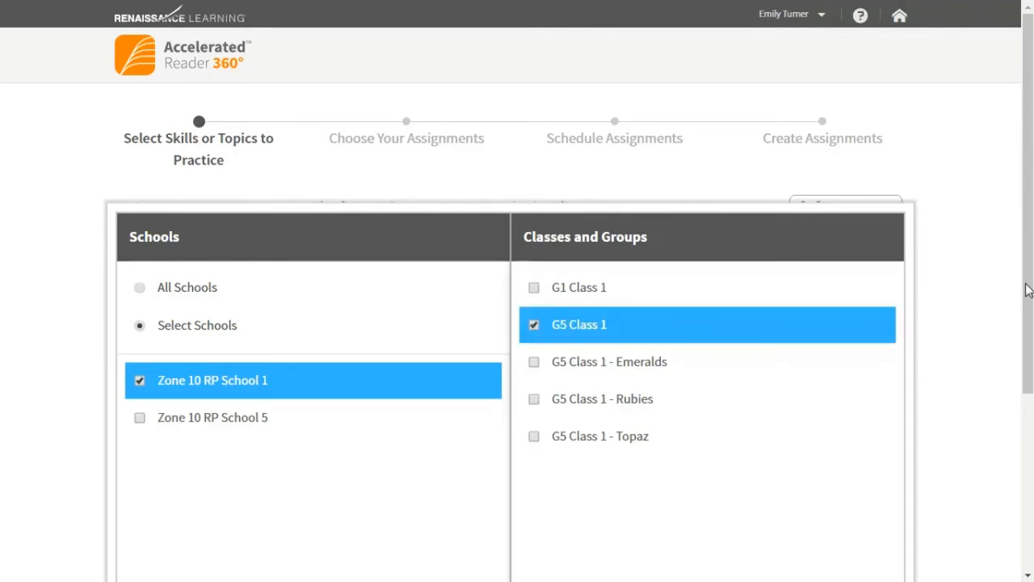
{"action": "scroll", "scroll_direction": "down", "scroll_amount": 3}
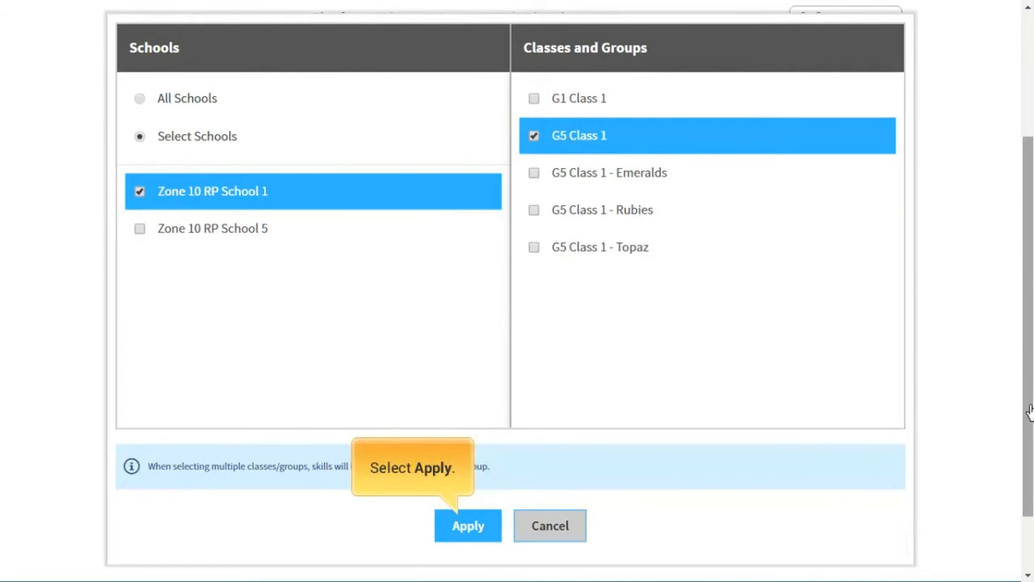
{"action": "left_click", "coordinate": [467, 525]}
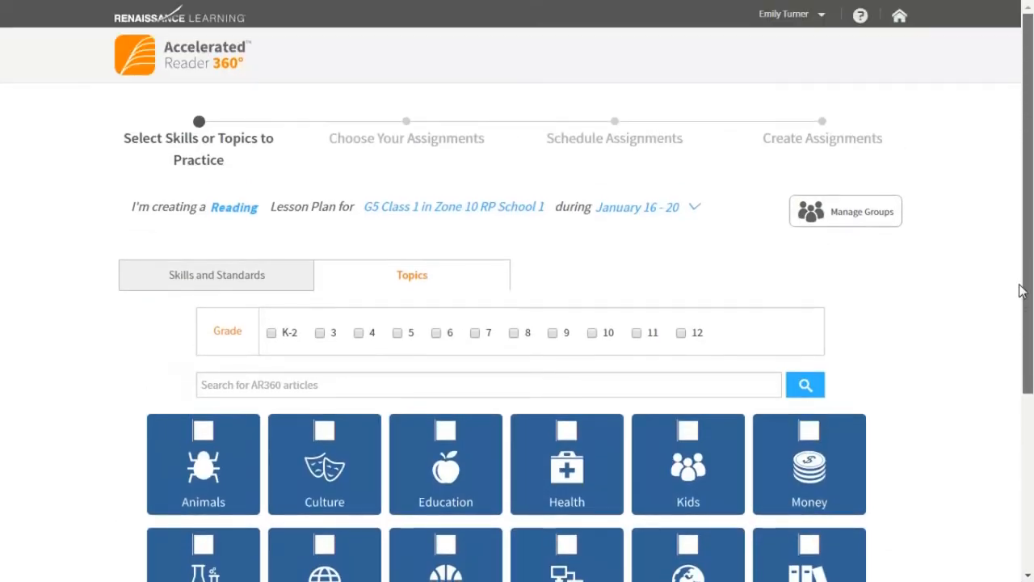
{"action": "left_click", "coordinate": [637, 207]}
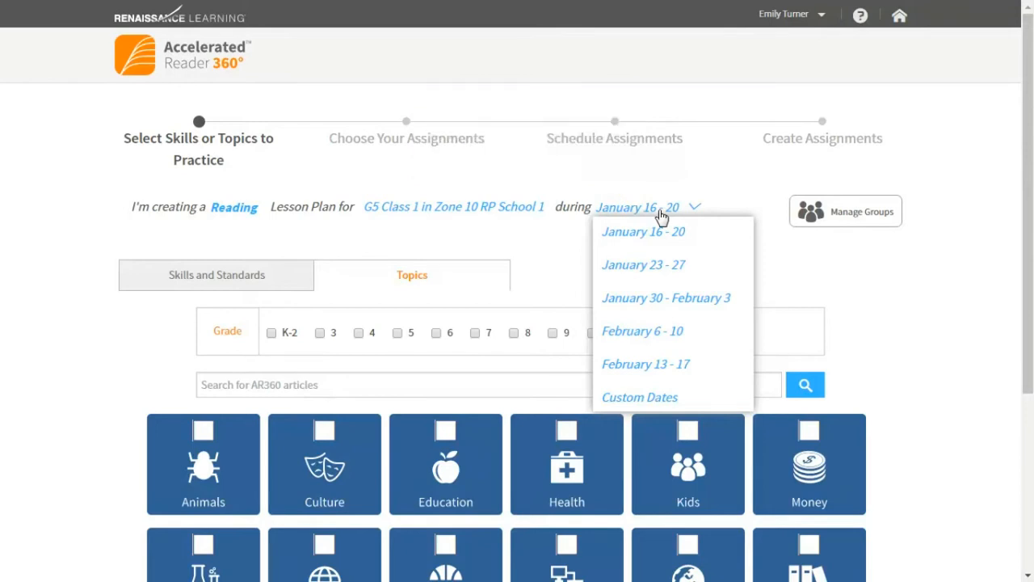
{"action": "mouse_move", "coordinate": [639, 396]}
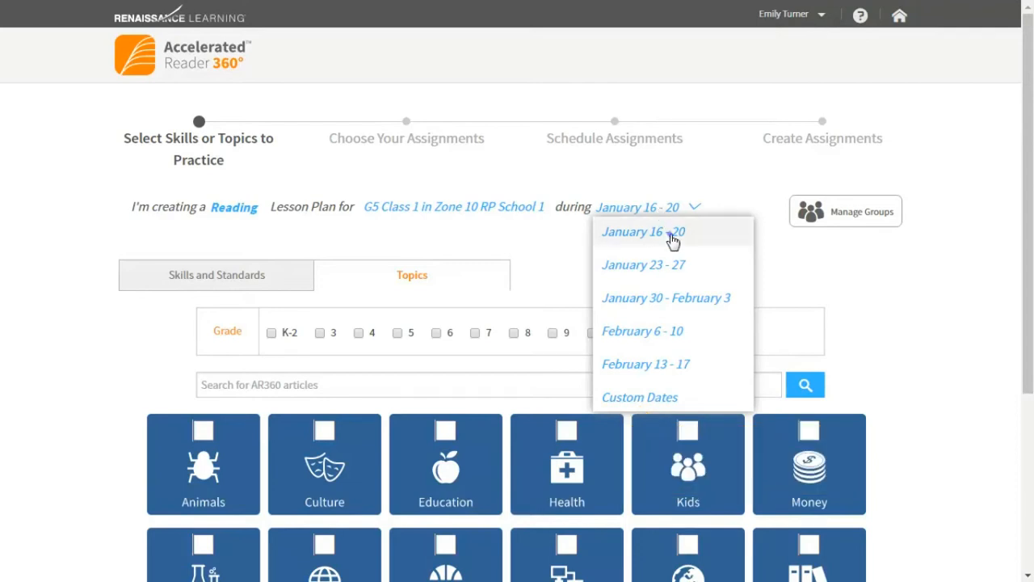
{"action": "left_click", "coordinate": [642, 231]}
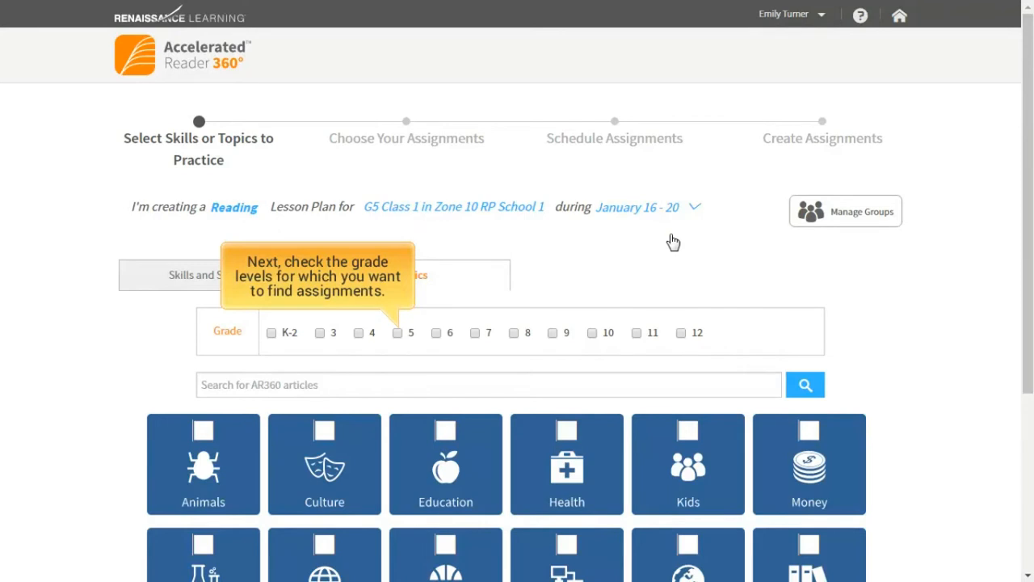
Step: Select grades 5 and 6 with the Animals and Kids topics, then continue to the 491 matching assignments
{"action": "left_click", "coordinate": [396, 332]}
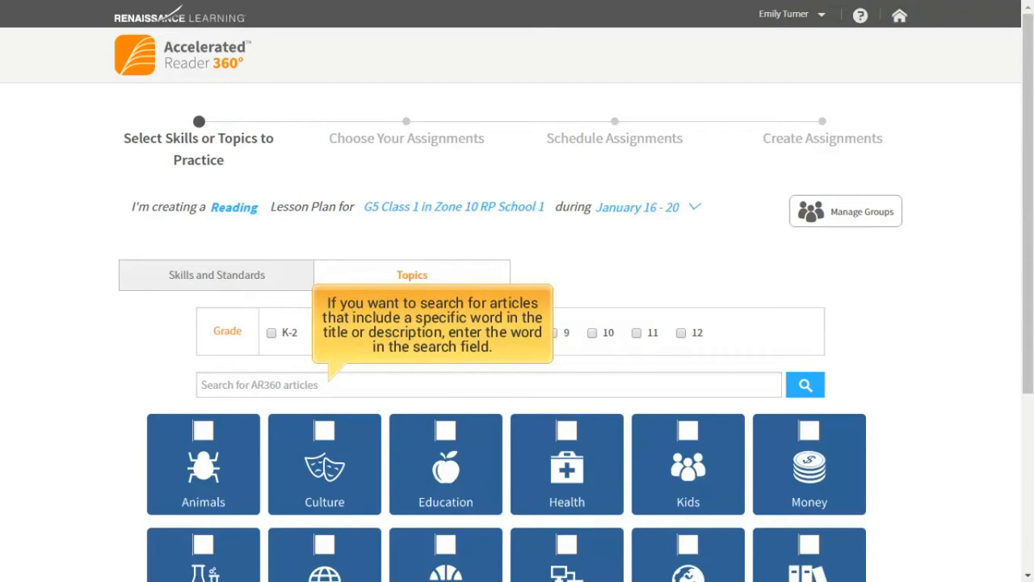
{"action": "left_click", "coordinate": [397, 332]}
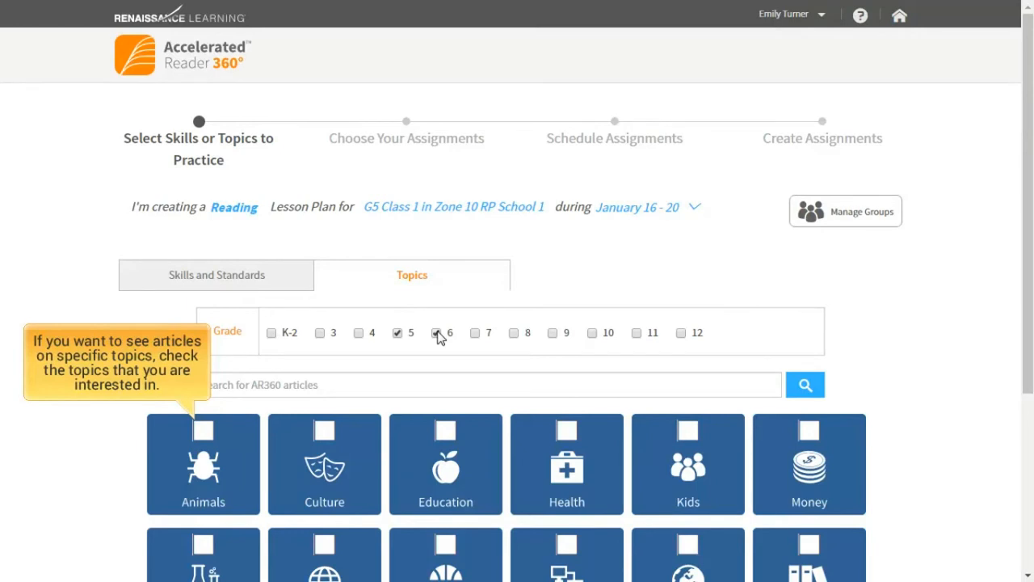
{"action": "left_click", "coordinate": [436, 332]}
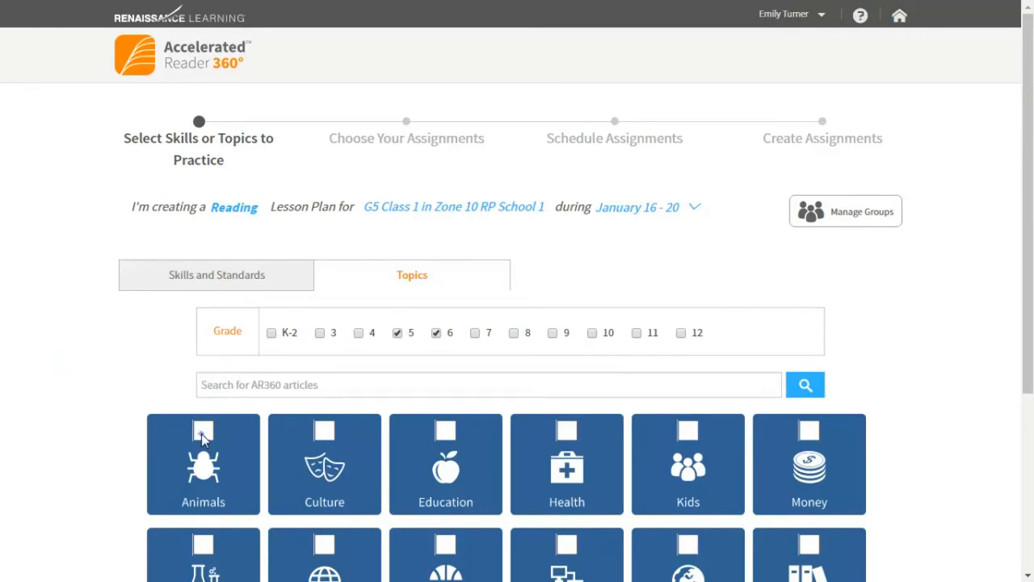
{"action": "left_click", "coordinate": [687, 431]}
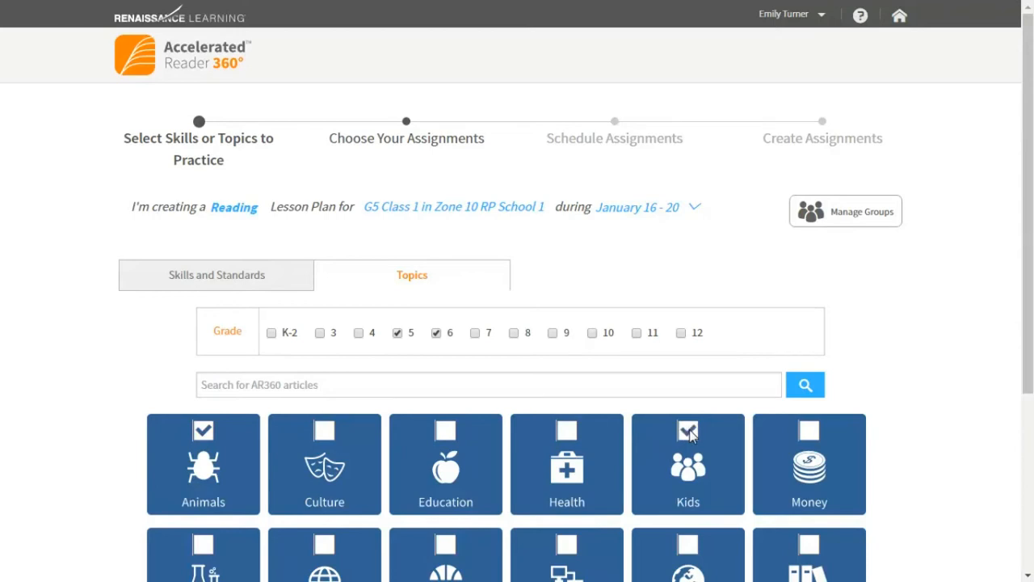
{"action": "scroll", "scroll_direction": "down", "scroll_amount": 3}
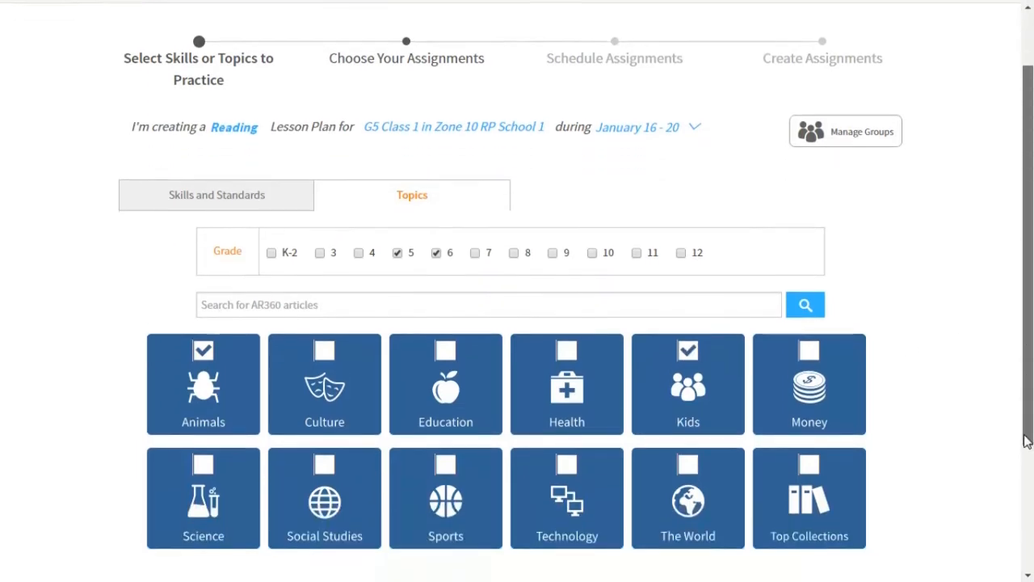
{"action": "scroll", "scroll_direction": "down", "scroll_amount": 3}
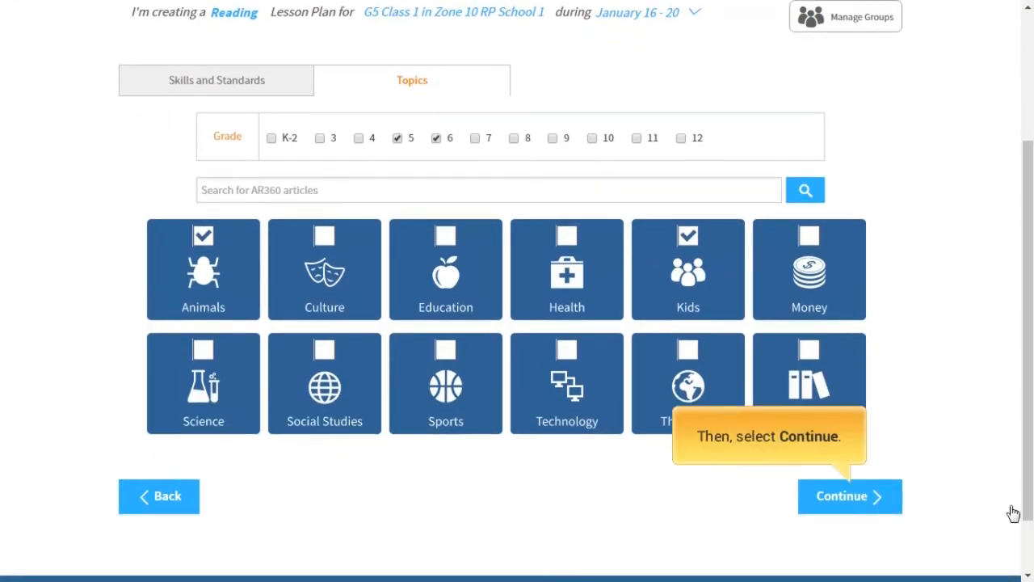
{"action": "mouse_move", "coordinate": [959, 512]}
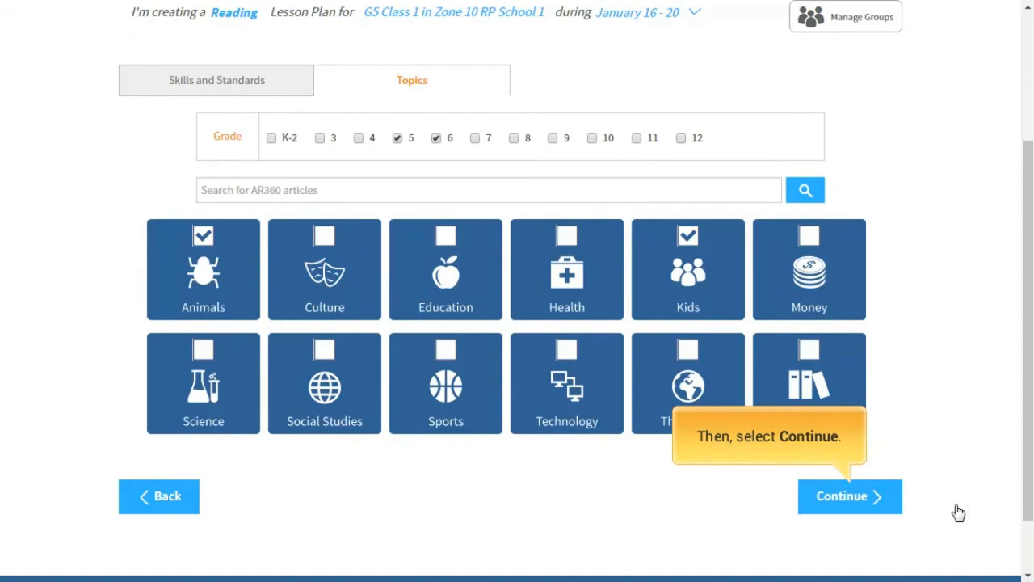
{"action": "left_click", "coordinate": [849, 495]}
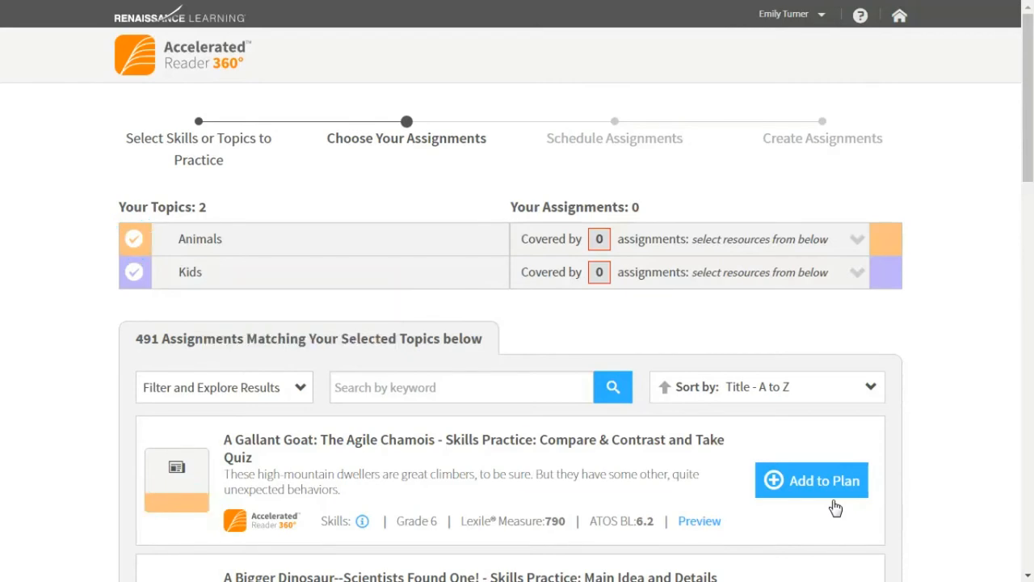
{"action": "mouse_move", "coordinate": [698, 520]}
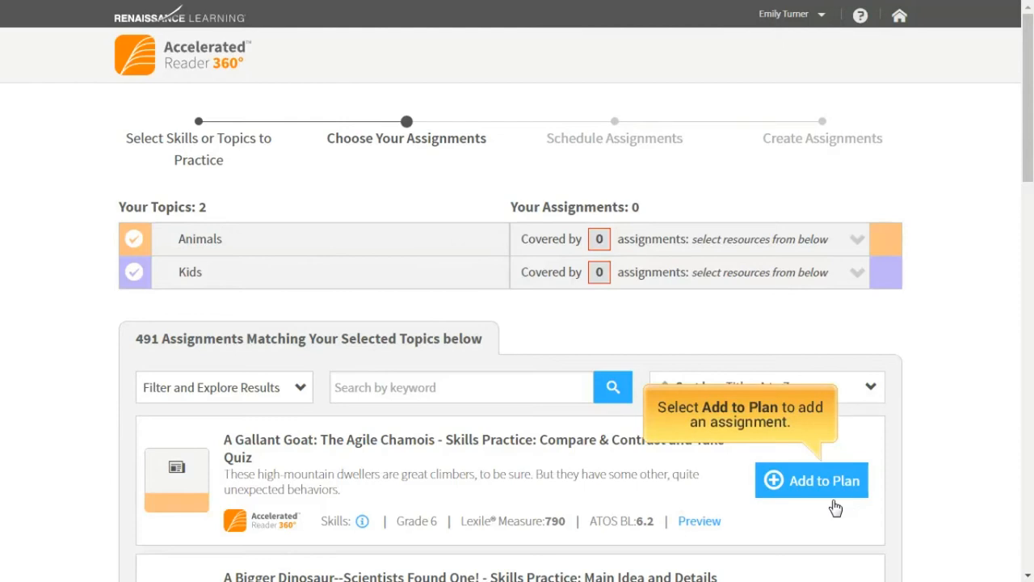
Step: Add the Gallant Goat article, the Blessed Ride Author's Purpose quiz and the Eel Order of Ideas & Events quiz to the plan
{"action": "left_click", "coordinate": [811, 480]}
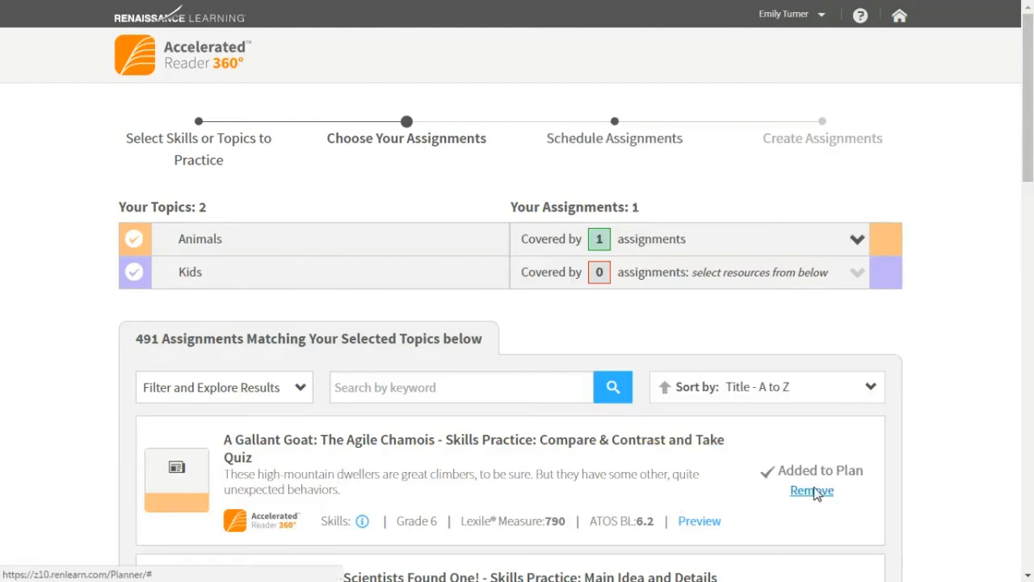
{"action": "scroll", "scroll_direction": "down", "scroll_amount": 3}
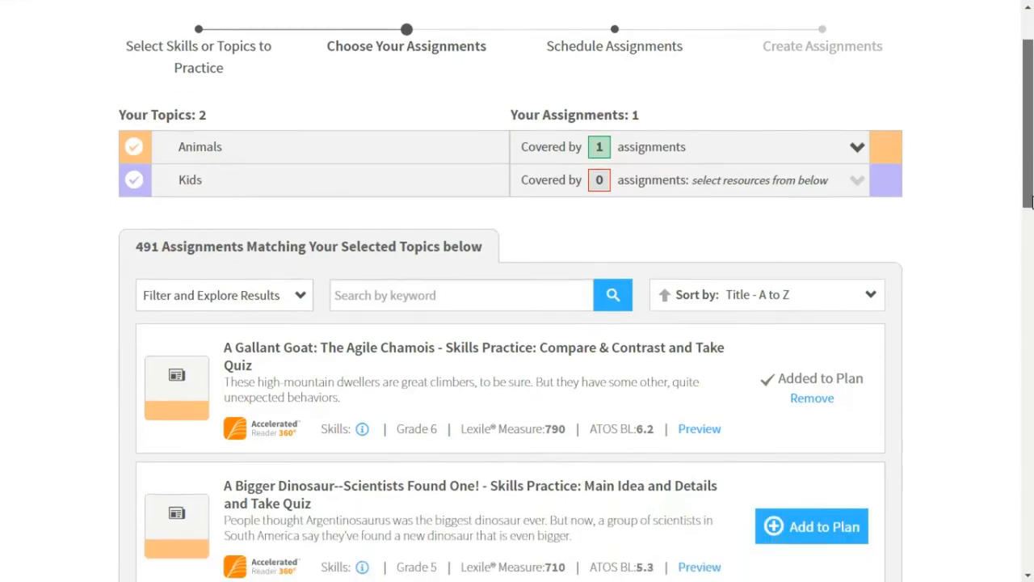
{"action": "scroll", "scroll_direction": "down", "scroll_amount": 3}
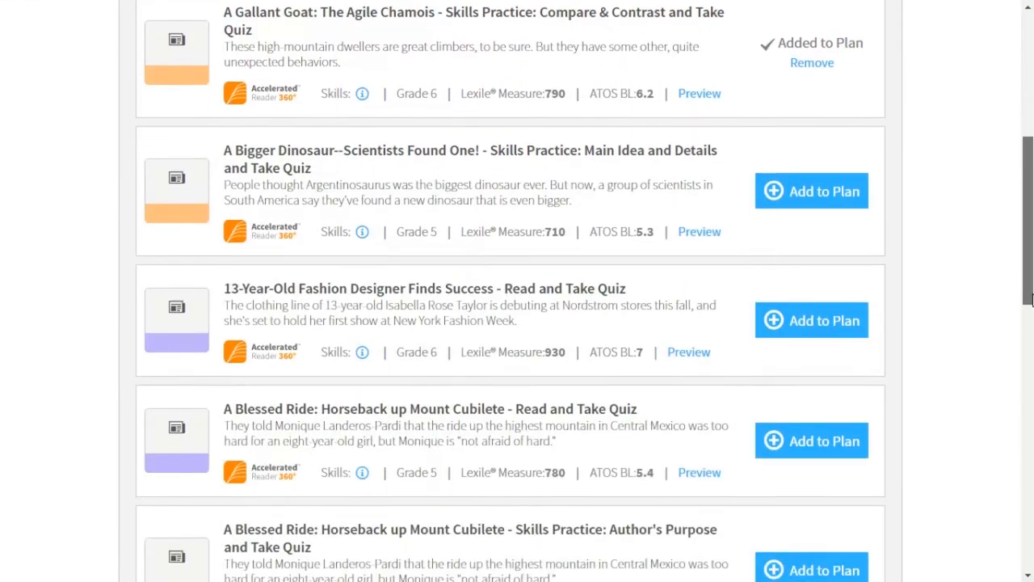
{"action": "scroll", "scroll_direction": "down", "scroll_amount": 3}
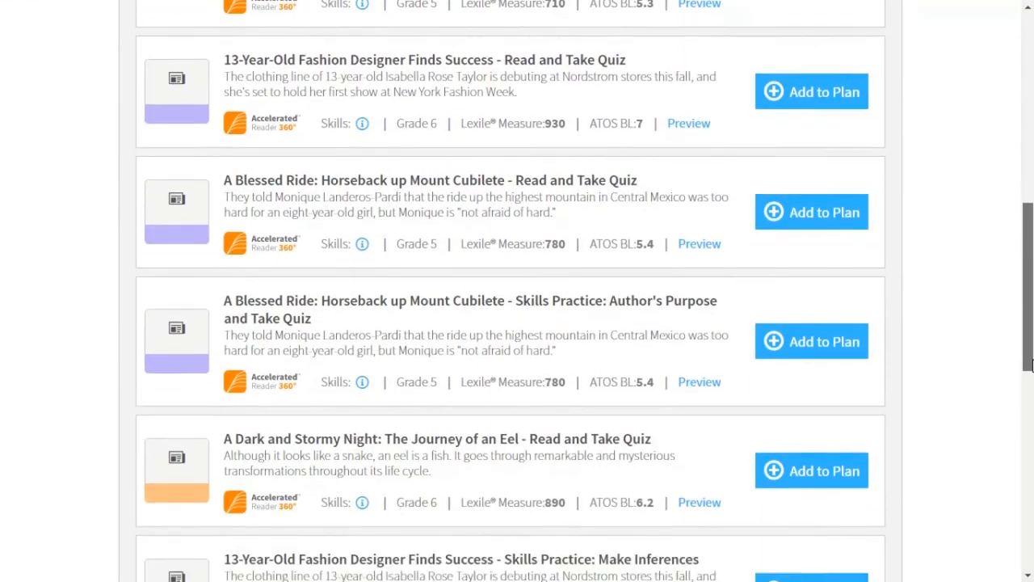
{"action": "scroll", "scroll_direction": "down", "scroll_amount": 3}
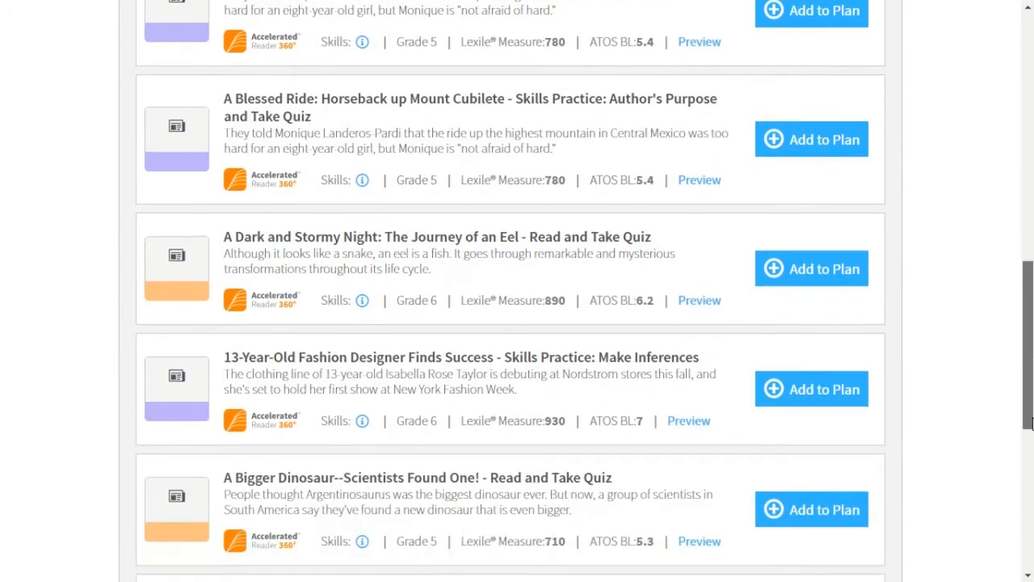
{"action": "scroll", "scroll_direction": "down", "scroll_amount": 3}
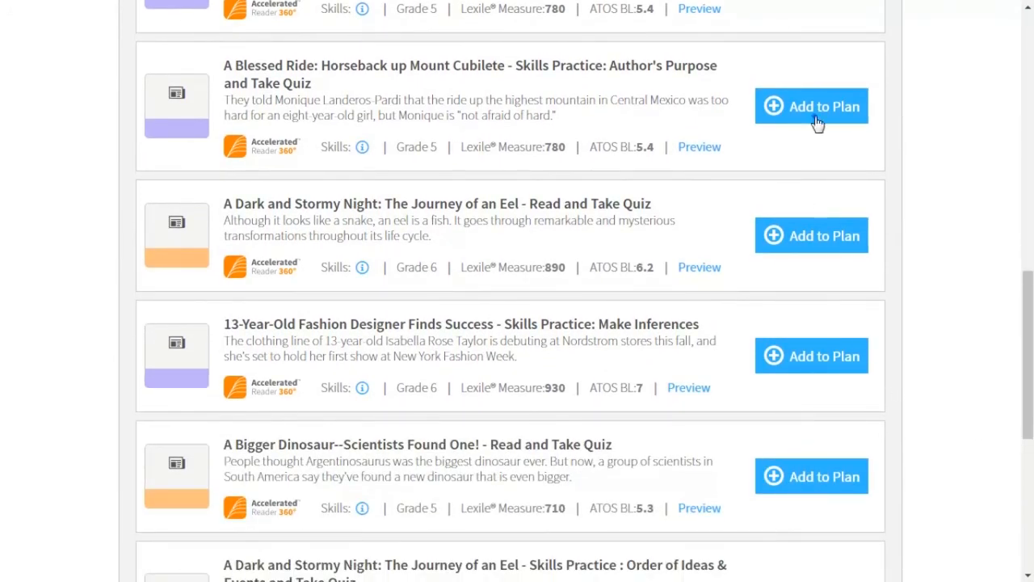
{"action": "left_click", "coordinate": [811, 106]}
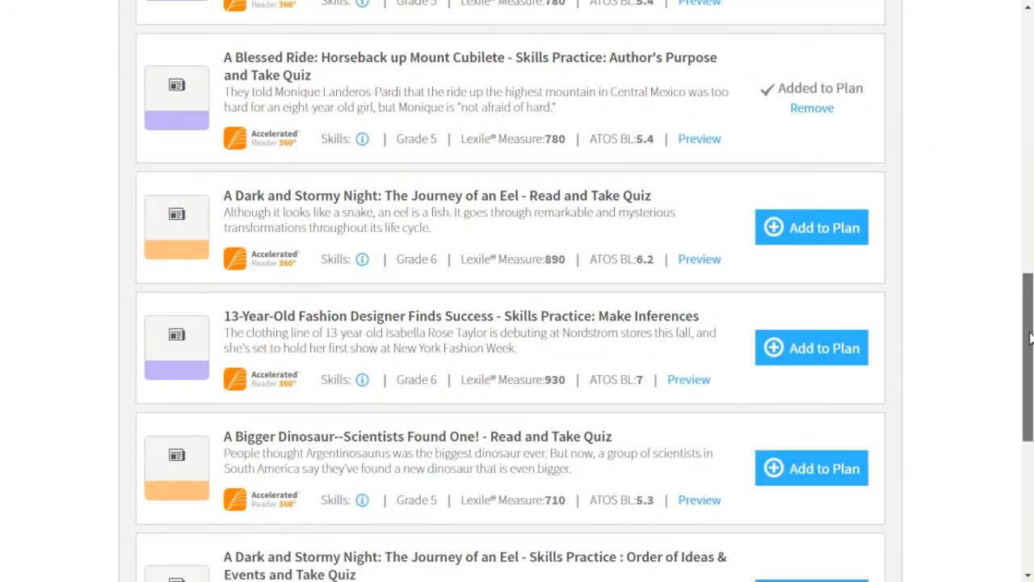
{"action": "scroll", "scroll_direction": "down", "scroll_amount": 3}
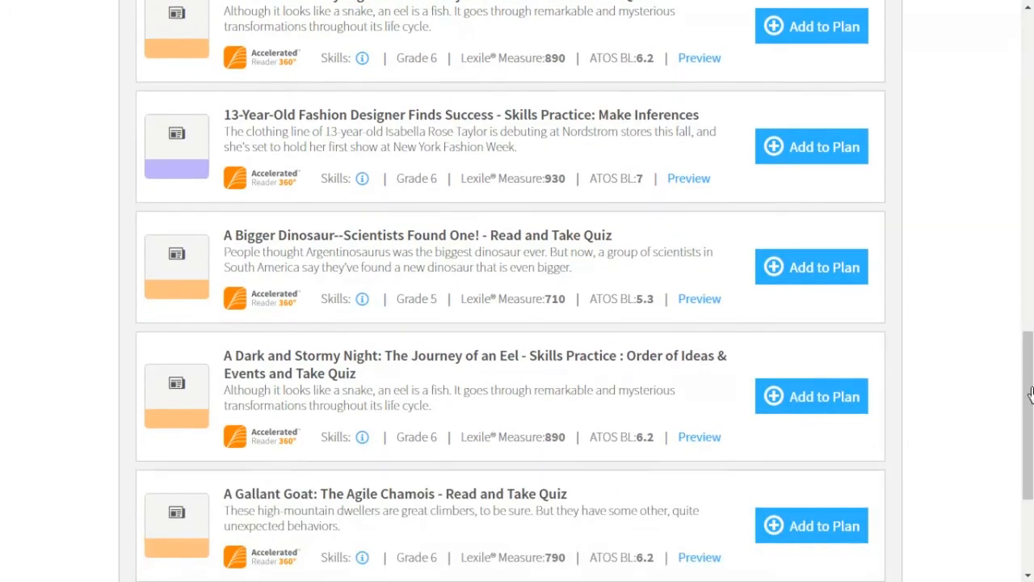
{"action": "left_click", "coordinate": [811, 396]}
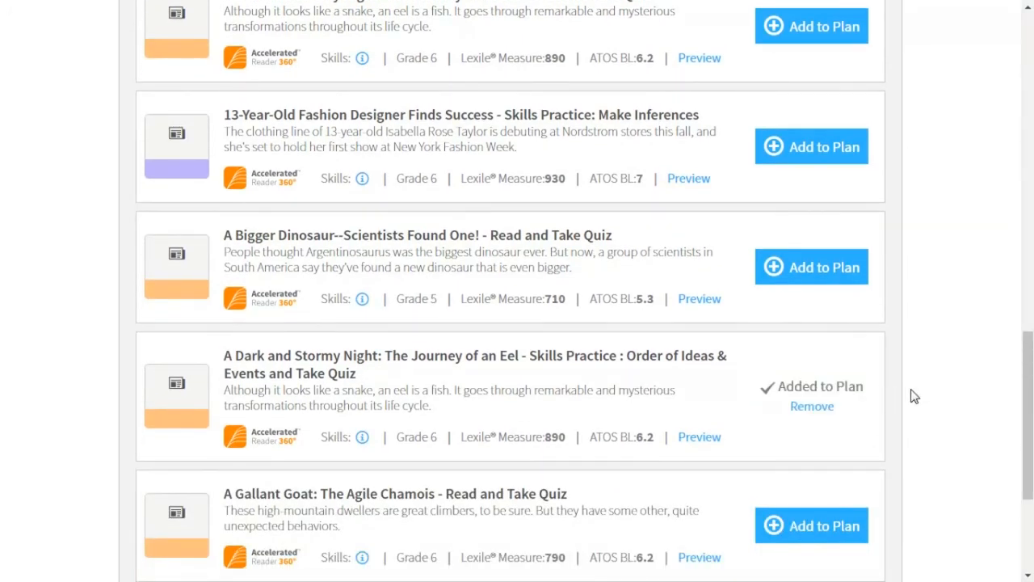
{"action": "scroll", "scroll_direction": "down", "scroll_amount": 3}
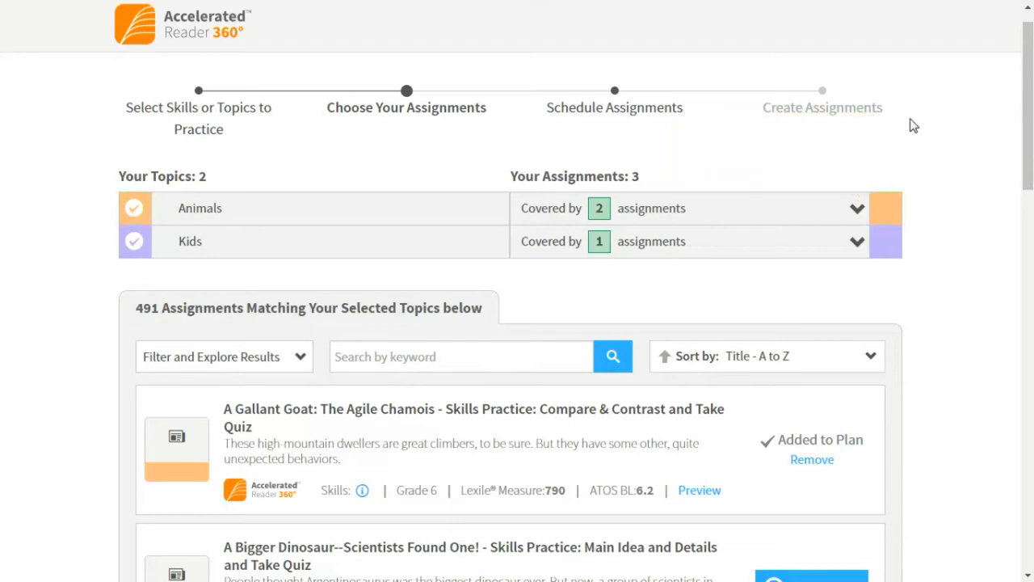
Step: Continue from the assignment list to the Schedule Assignments step for the three articles
{"action": "left_click", "coordinate": [857, 208]}
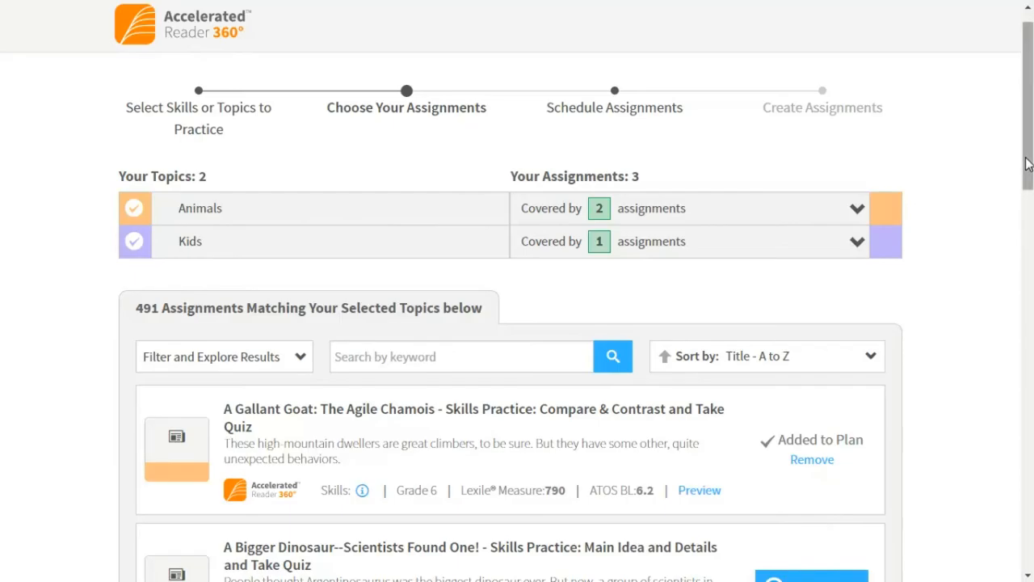
{"action": "scroll", "scroll_direction": "down", "scroll_amount": 3}
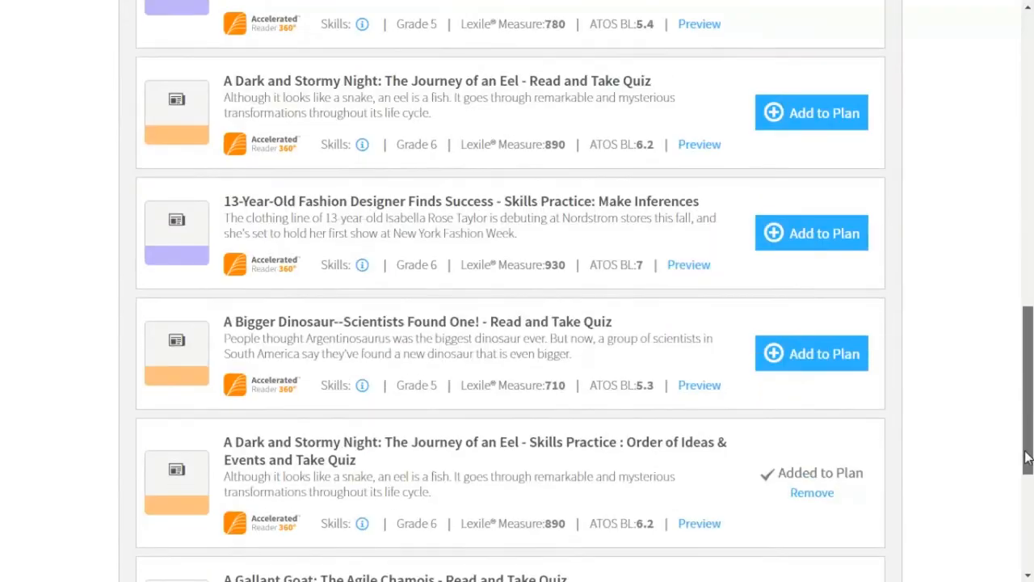
{"action": "scroll", "scroll_direction": "down", "scroll_amount": 3}
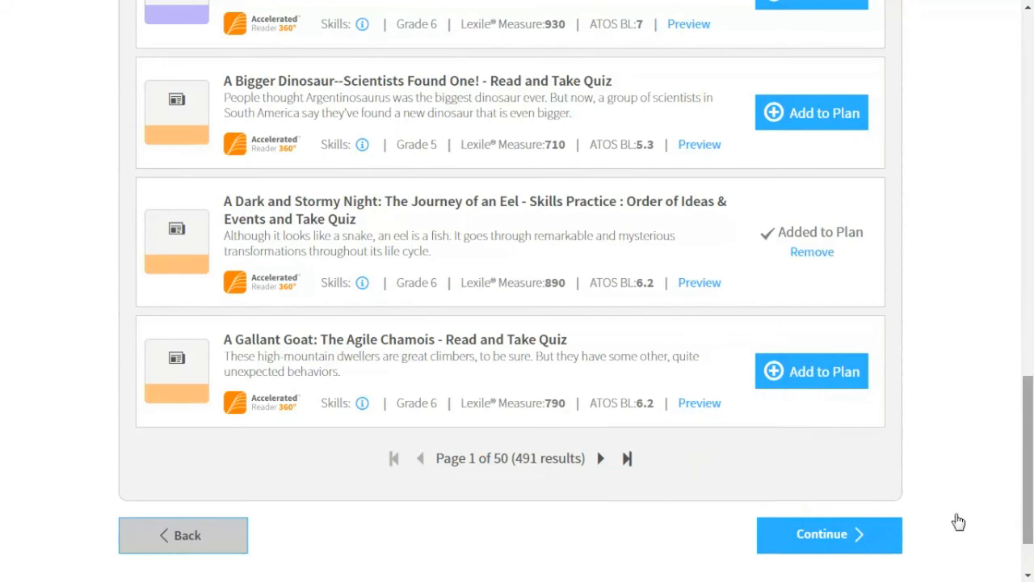
{"action": "left_click", "coordinate": [828, 534]}
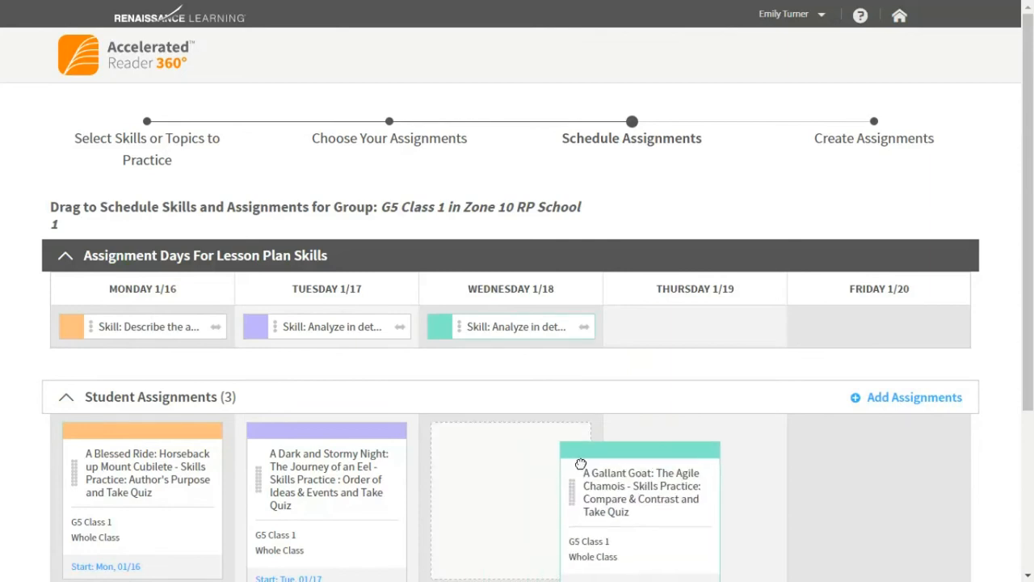
Step: Move the Gallant Goat Compare & Contrast quiz from Wednesday to Thursday 1/19
{"action": "left_click_drag", "start_coordinate": [511, 326], "coordinate": [694, 327]}
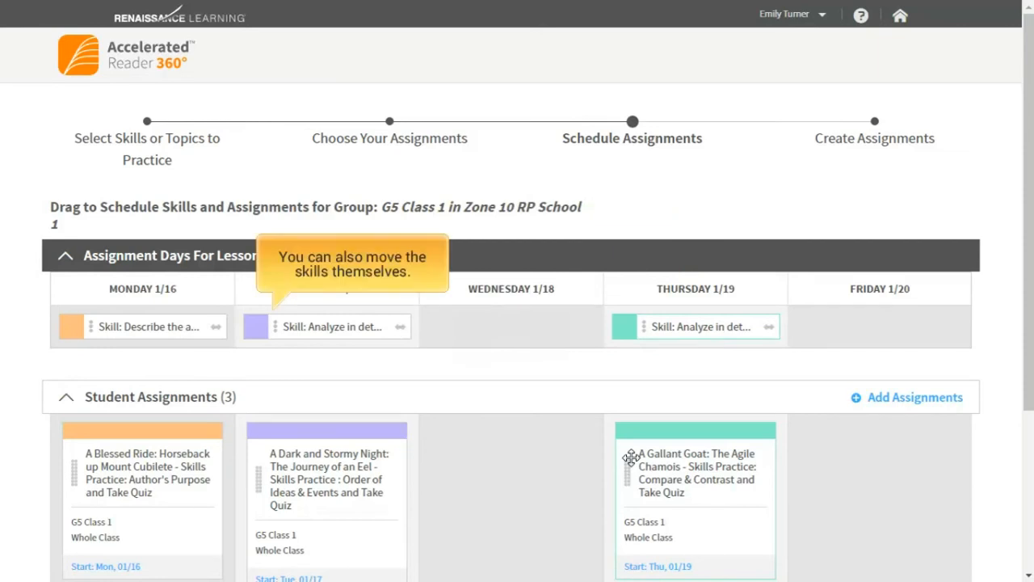
{"action": "mouse_move", "coordinate": [596, 457]}
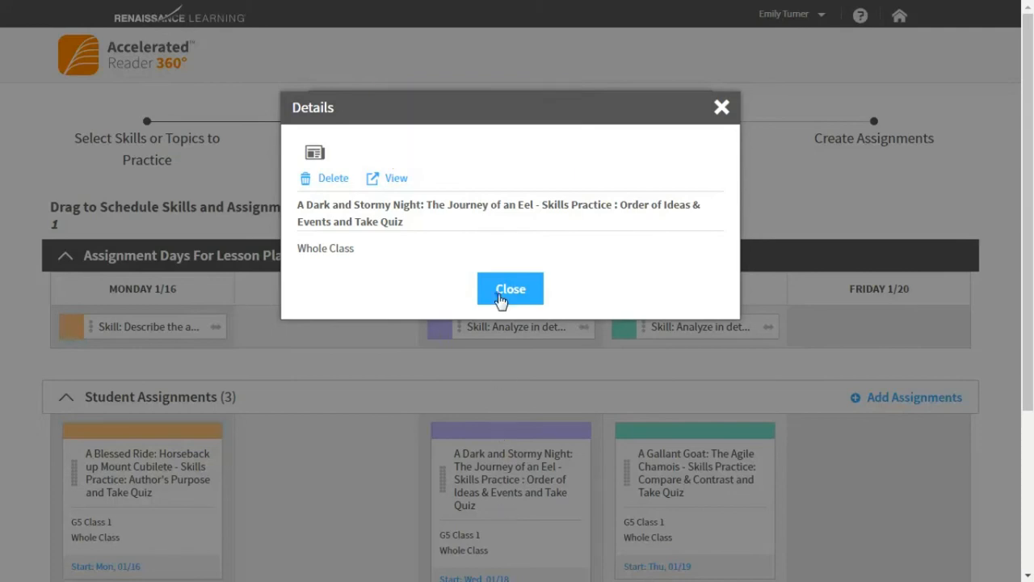
Step: Close the Eel quiz's Details dialog and return to the bottom of the weekly schedule
{"action": "left_click", "coordinate": [510, 289]}
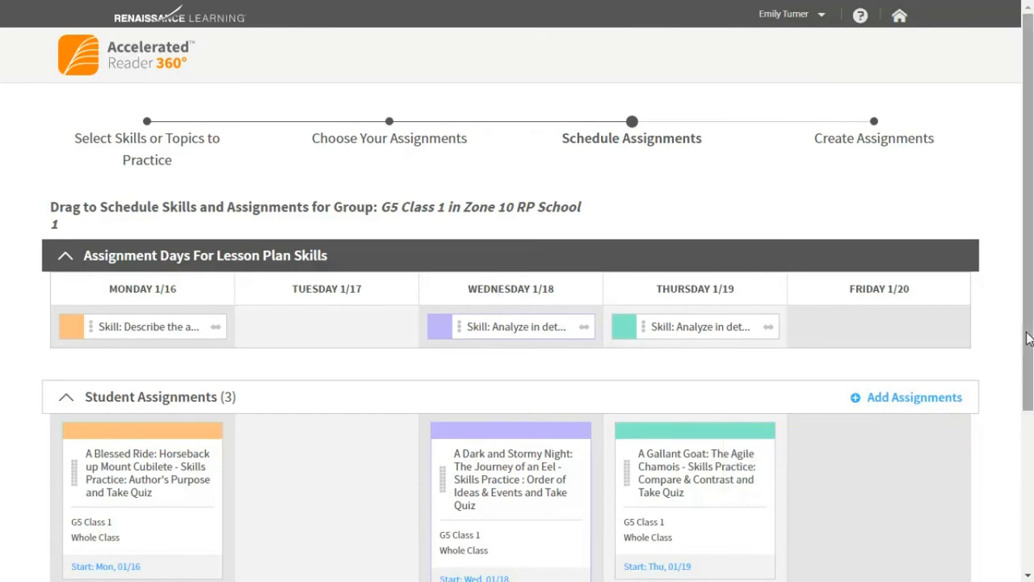
{"action": "scroll", "scroll_direction": "down", "scroll_amount": 3}
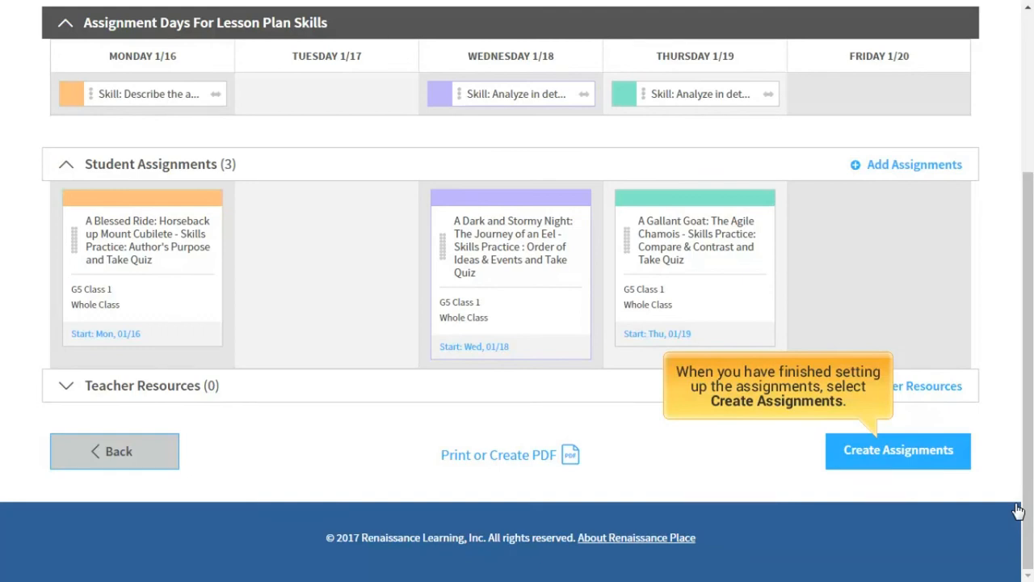
Step: Create the three assignments in the existing AR 360 Instructional Practice Plan for January 16–20 and acknowledge
{"action": "left_click", "coordinate": [898, 450]}
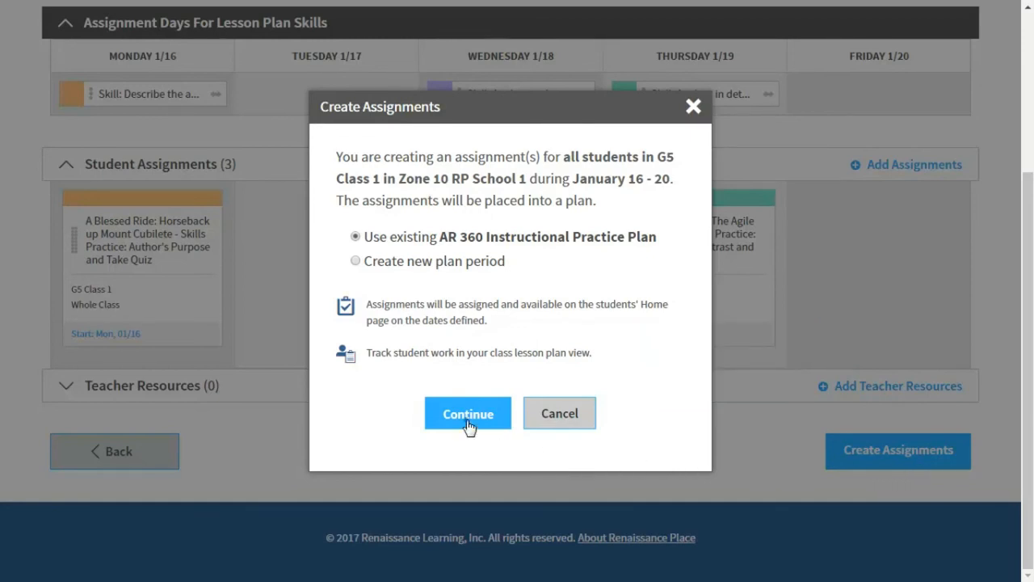
{"action": "left_click", "coordinate": [468, 412]}
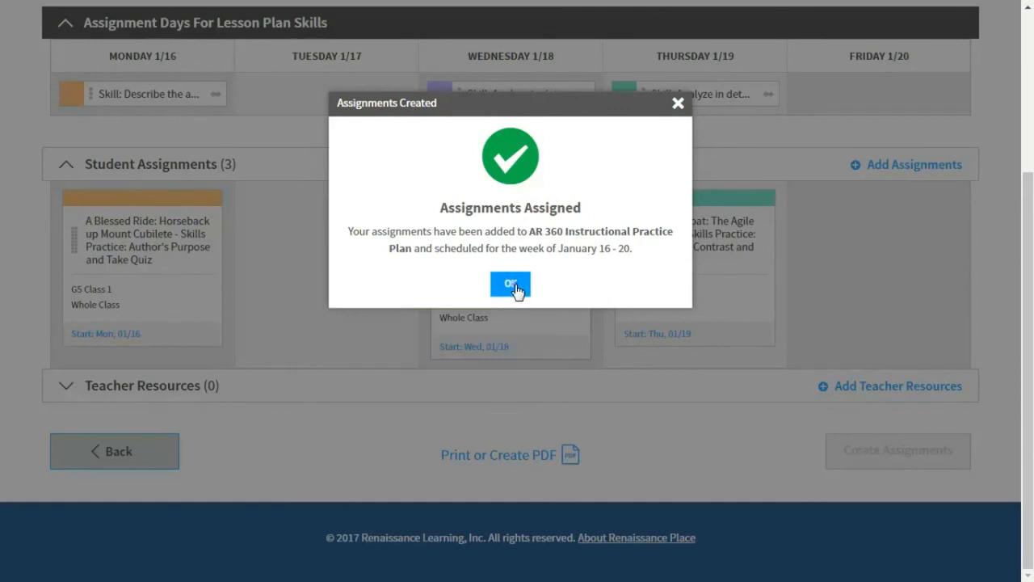
{"action": "left_click", "coordinate": [510, 283]}
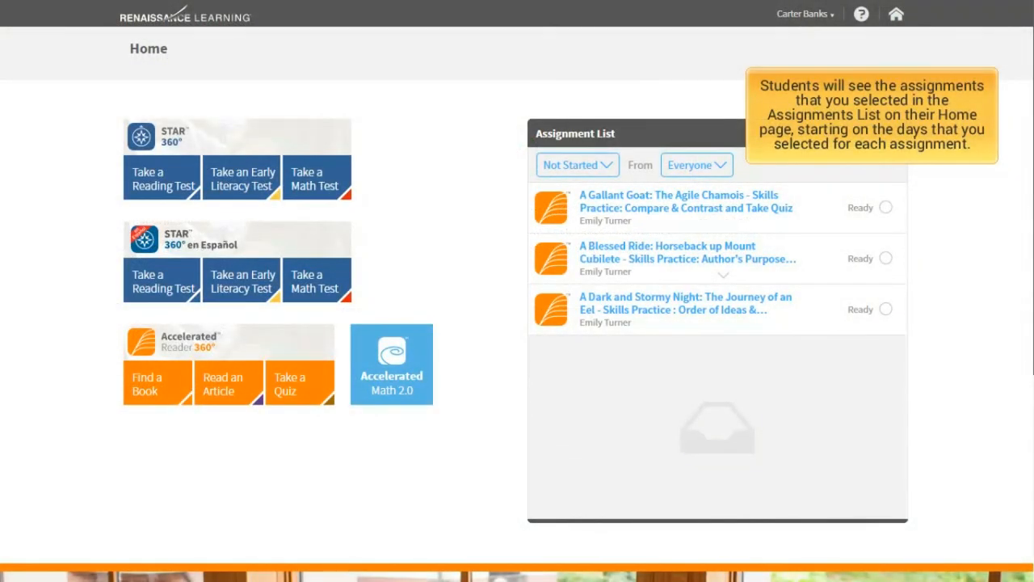